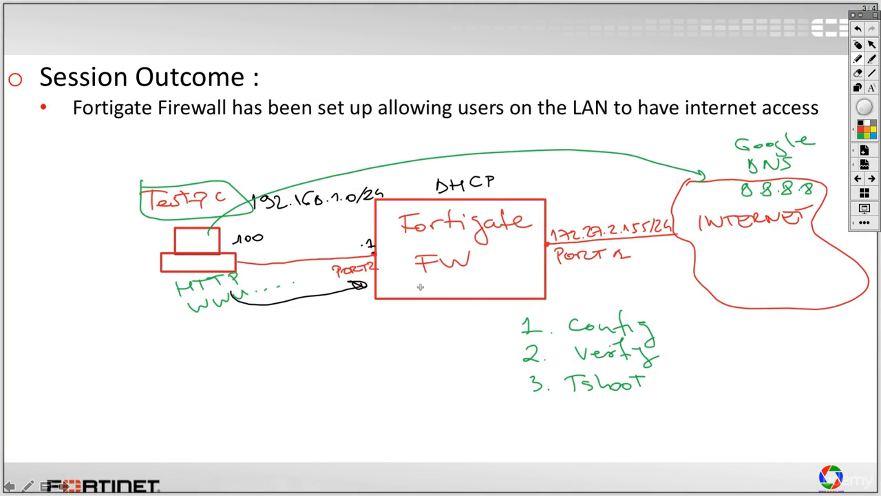
{"action": "mouse_move", "coordinate": [425, 248]}
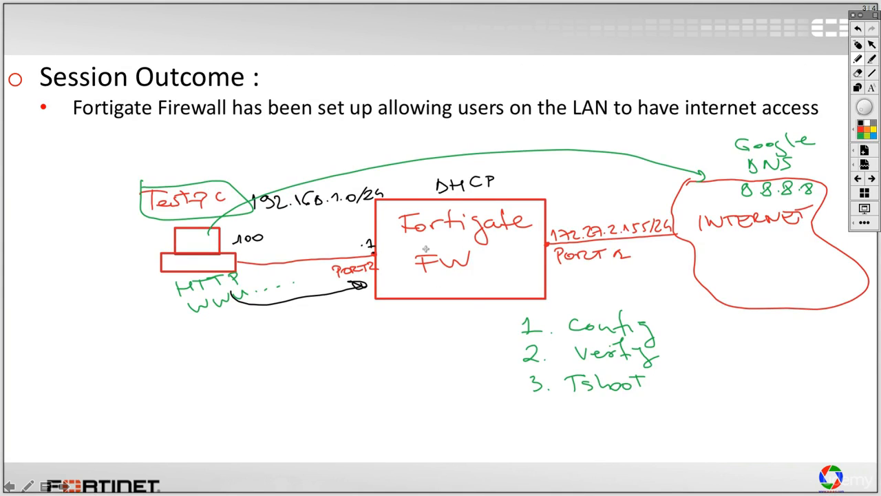
{"action": "mouse_move", "coordinate": [358, 234]}
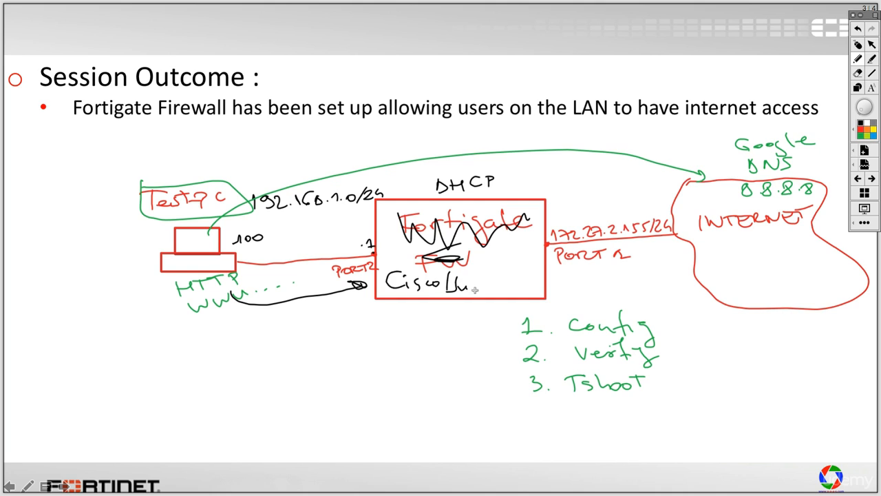
Step: Pen another vendor name into the firewall box and sketch a box on the test-PC link
{"action": "left_click_drag", "start_coordinate": [469, 282], "coordinate": [534, 282]}
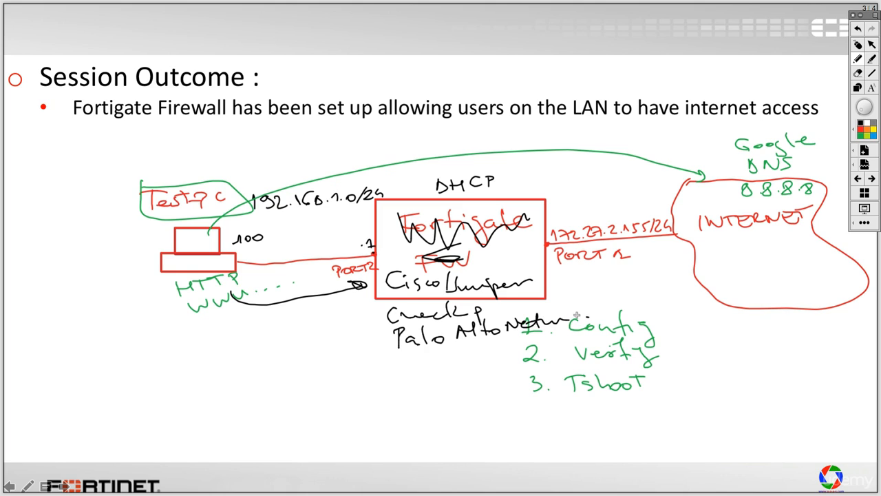
{"action": "mouse_move", "coordinate": [428, 234]}
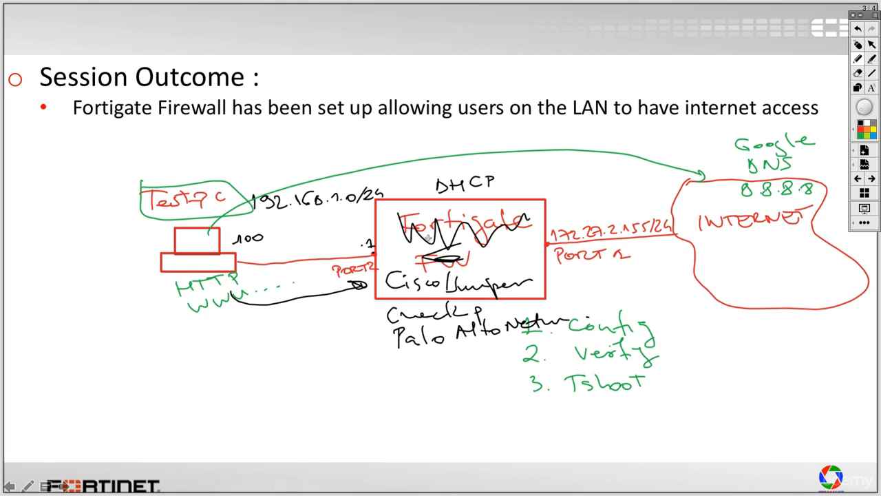
{"action": "mouse_move", "coordinate": [404, 245]}
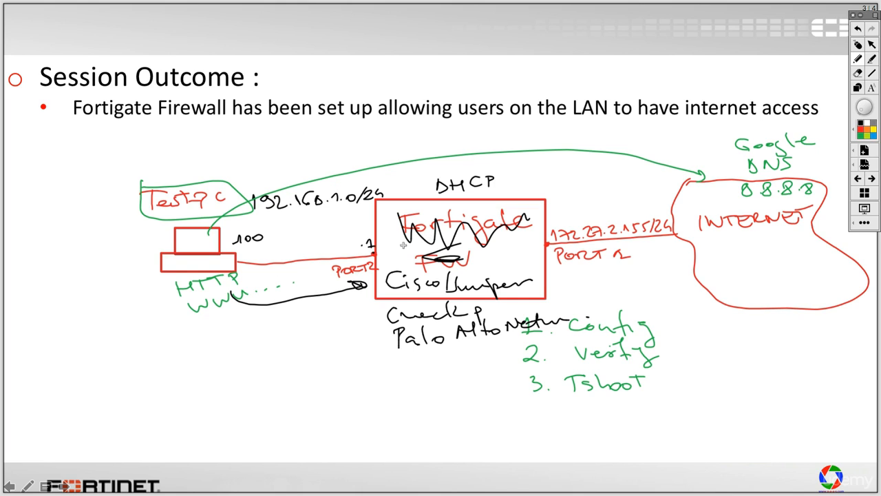
{"action": "mouse_move", "coordinate": [391, 253]}
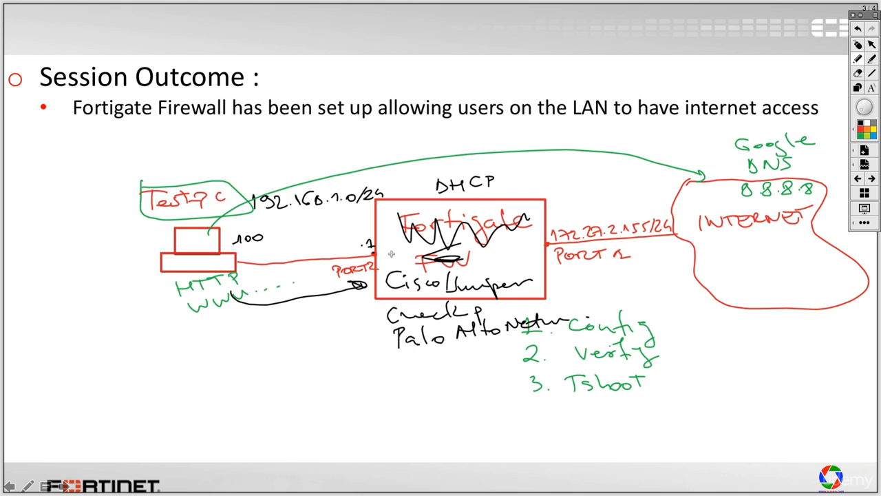
{"action": "mouse_move", "coordinate": [286, 228]}
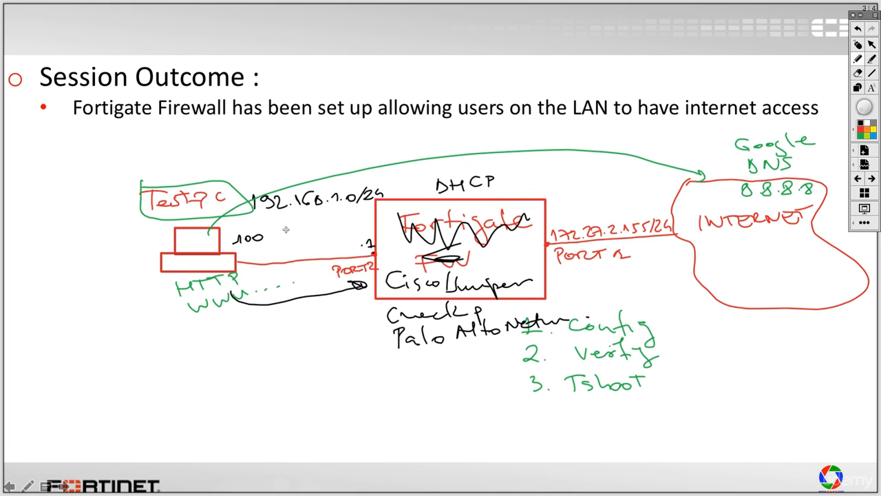
{"action": "left_click_drag", "start_coordinate": [282, 227], "coordinate": [333, 276]}
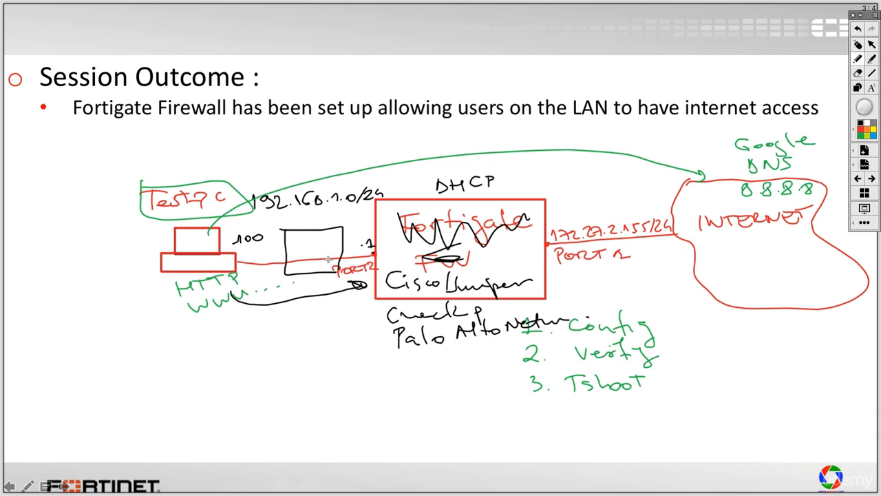
{"action": "mouse_move", "coordinate": [287, 226]}
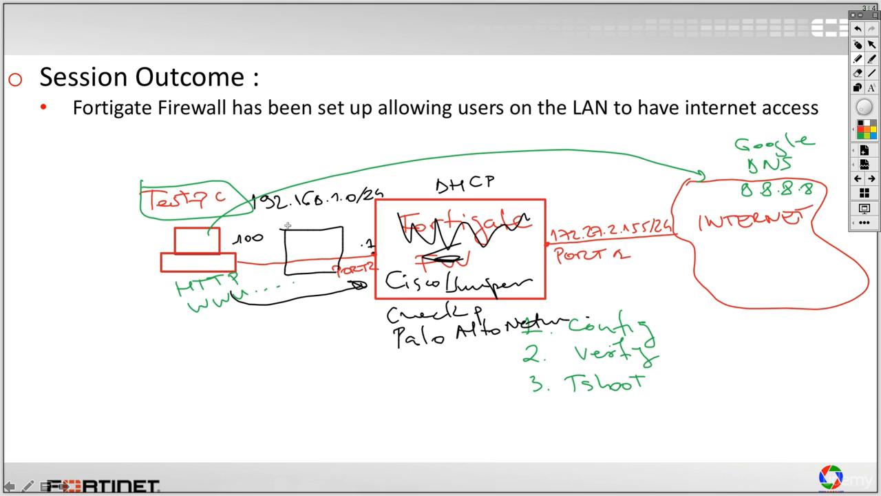
{"action": "mouse_move", "coordinate": [270, 225]}
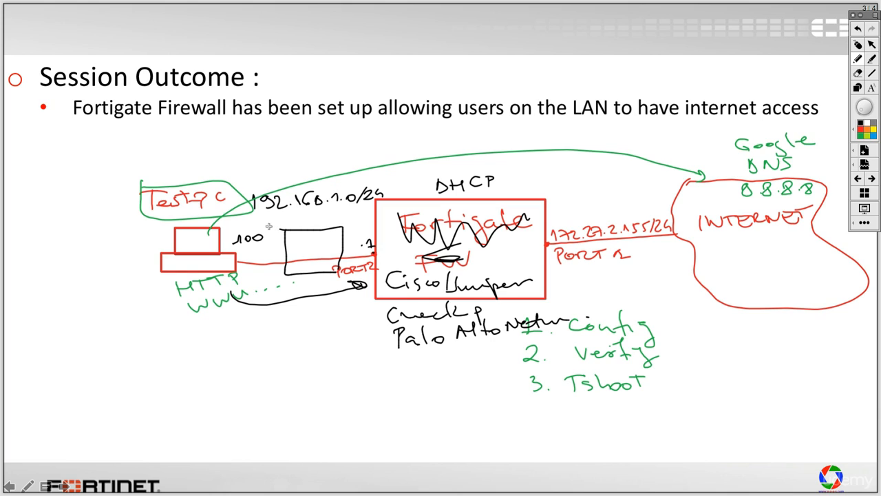
{"action": "mouse_move", "coordinate": [303, 265]}
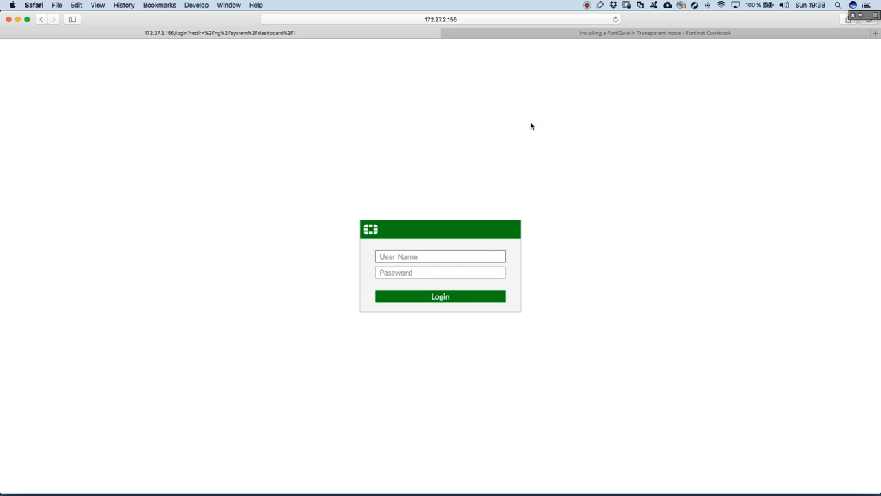
{"action": "mouse_move", "coordinate": [454, 22]}
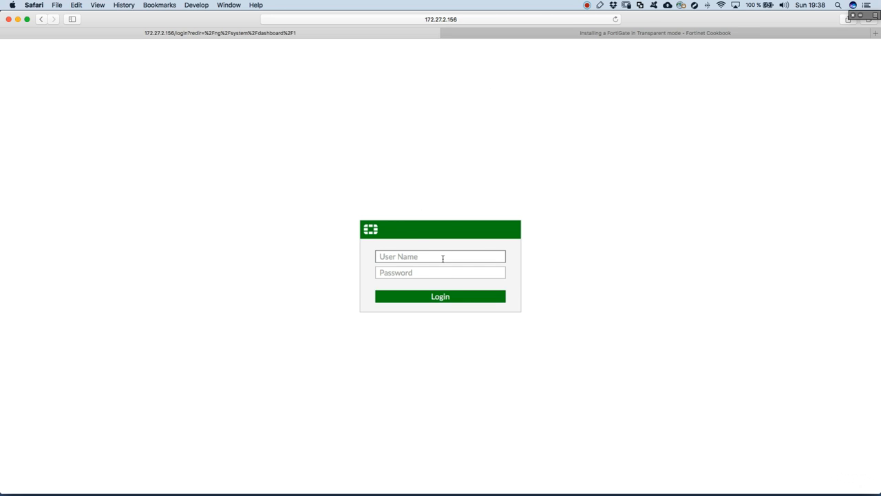
Step: Enter the admin username and move to the password field of the login form
{"action": "type", "text": "adm"}
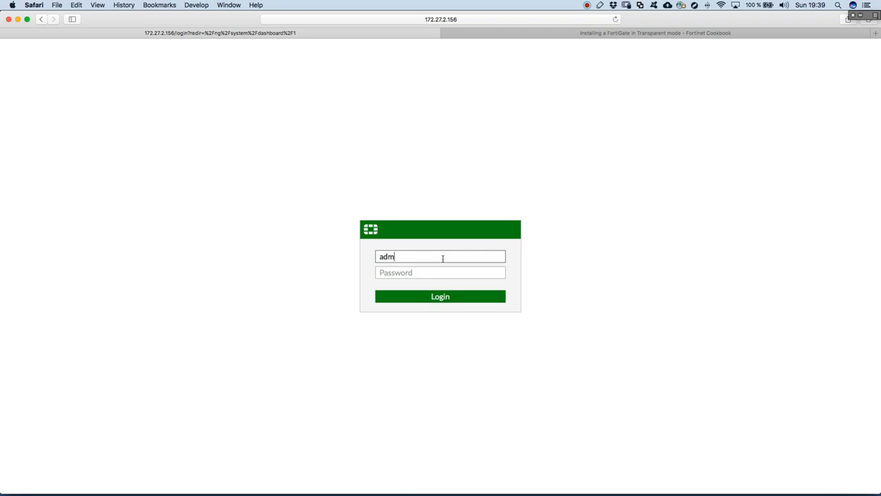
{"action": "left_click", "coordinate": [440, 296]}
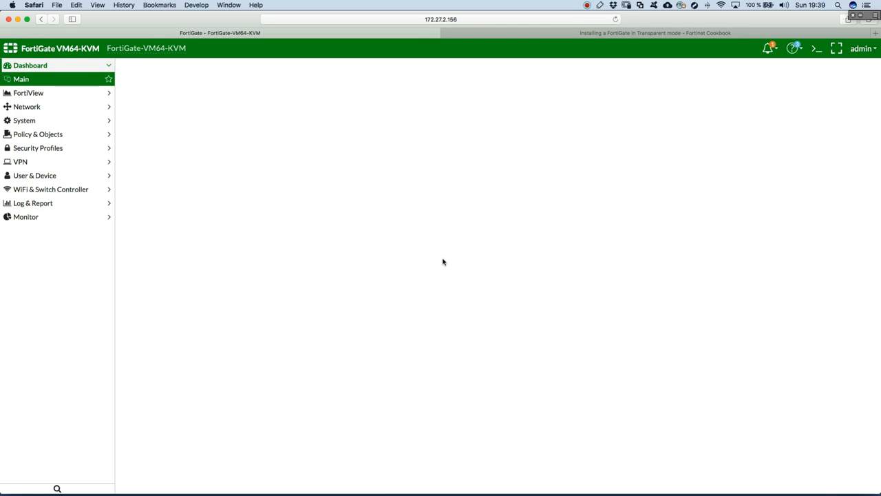
{"action": "mouse_move", "coordinate": [471, 248]}
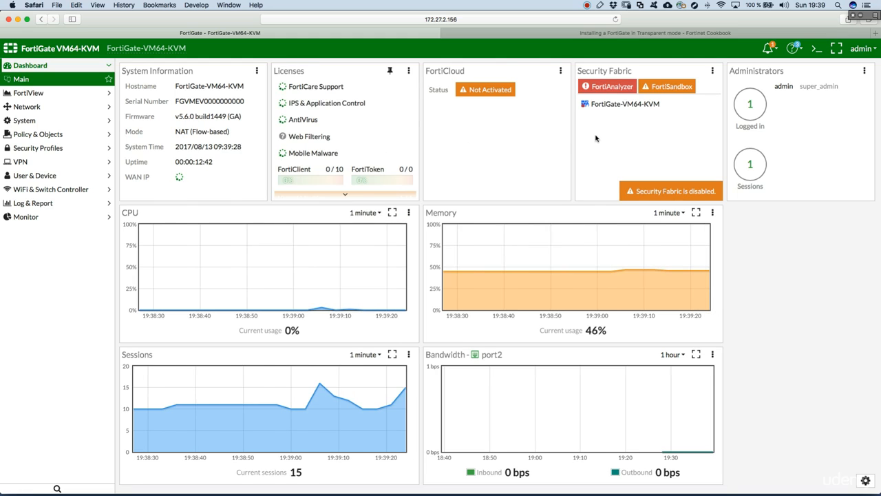
{"action": "mouse_move", "coordinate": [661, 113]}
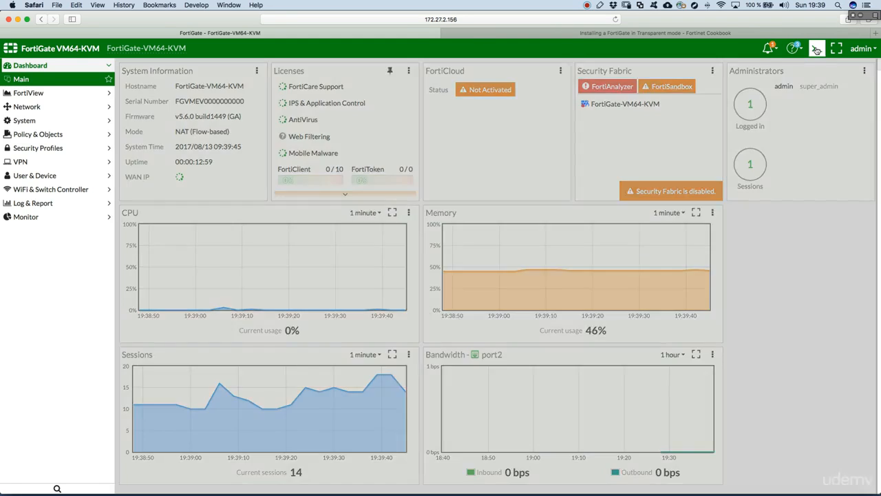
Step: Enter 'config system settings' in the CLI Console
{"action": "left_click", "coordinate": [816, 48]}
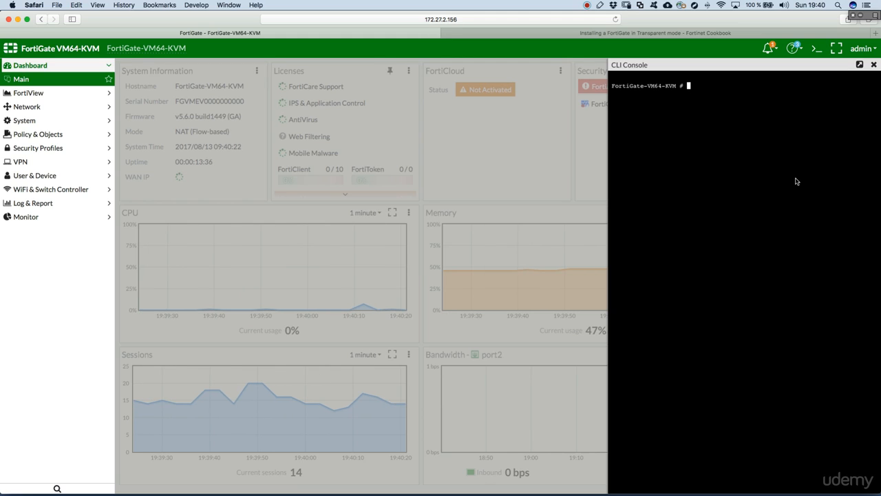
{"action": "mouse_move", "coordinate": [662, 156]}
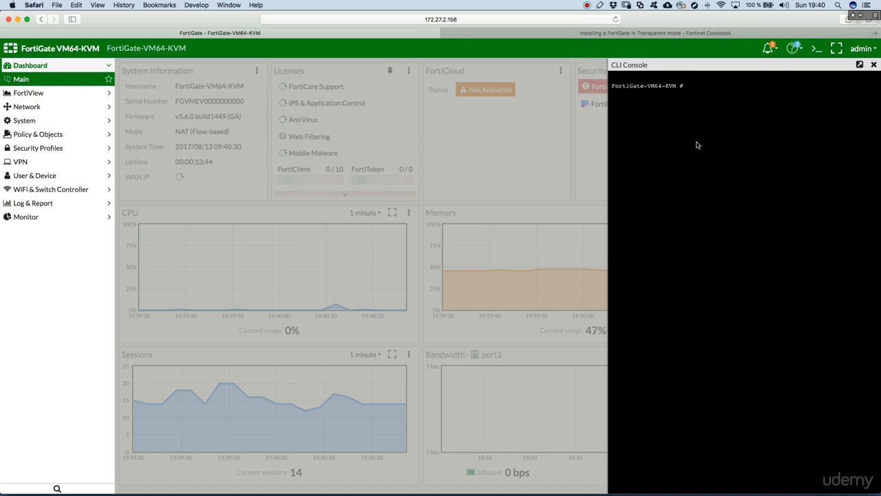
{"action": "mouse_move", "coordinate": [738, 146]}
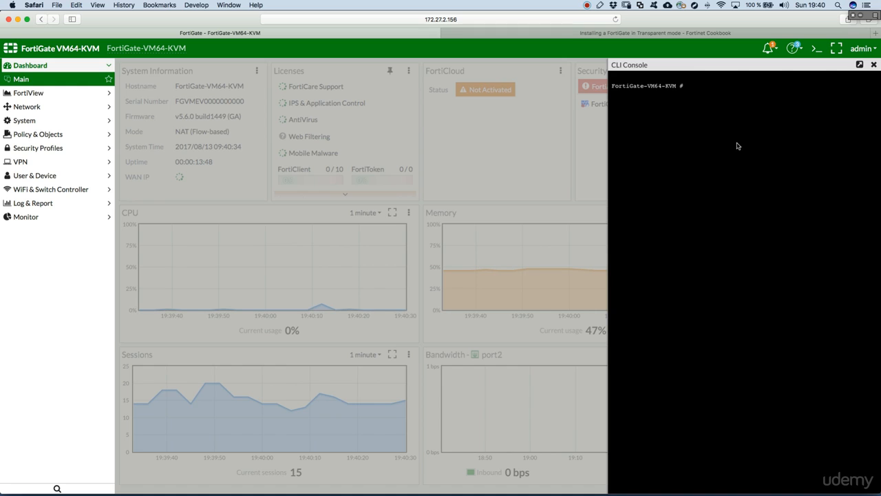
{"action": "type", "text": "con"}
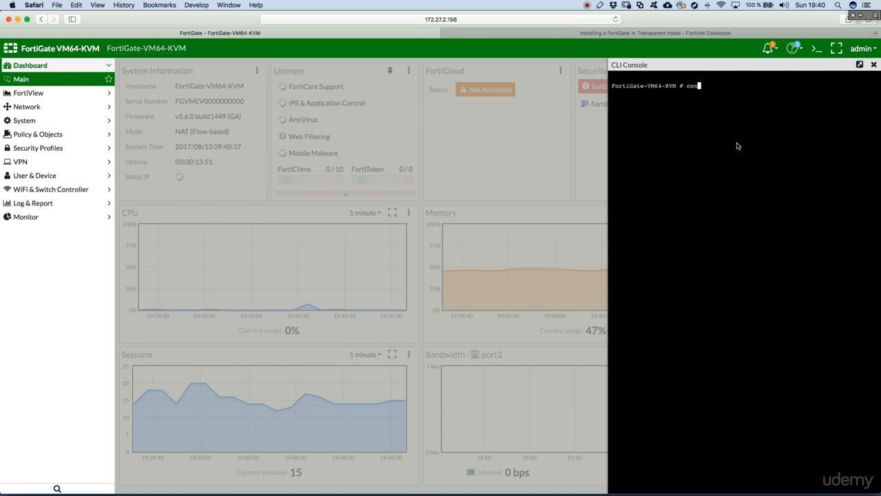
{"action": "type", "text": "fig"}
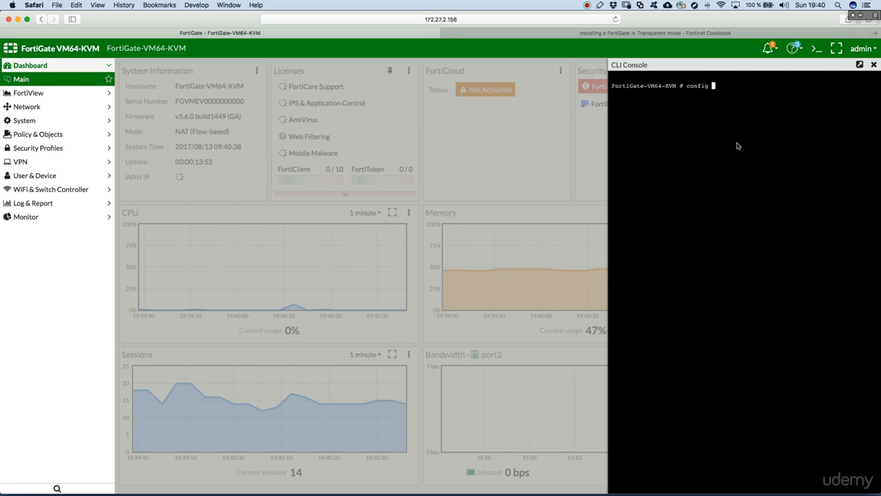
{"action": "type", "text": "system"}
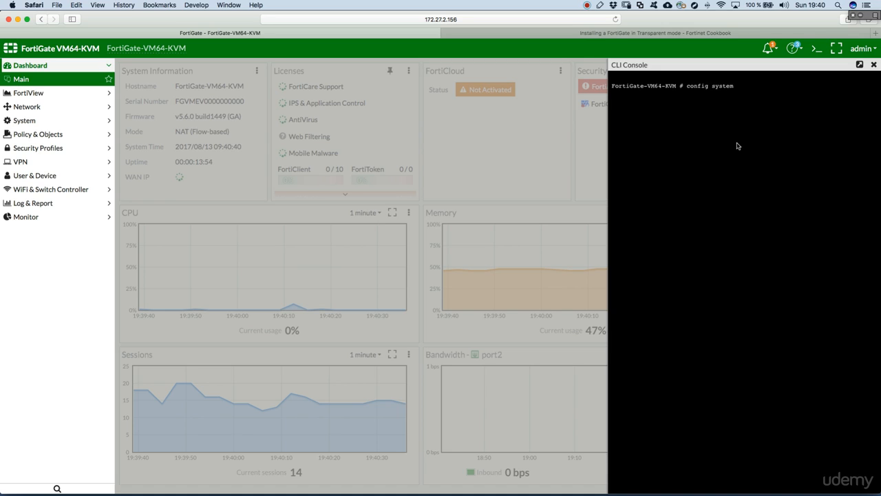
{"action": "type", "text": "settings"}
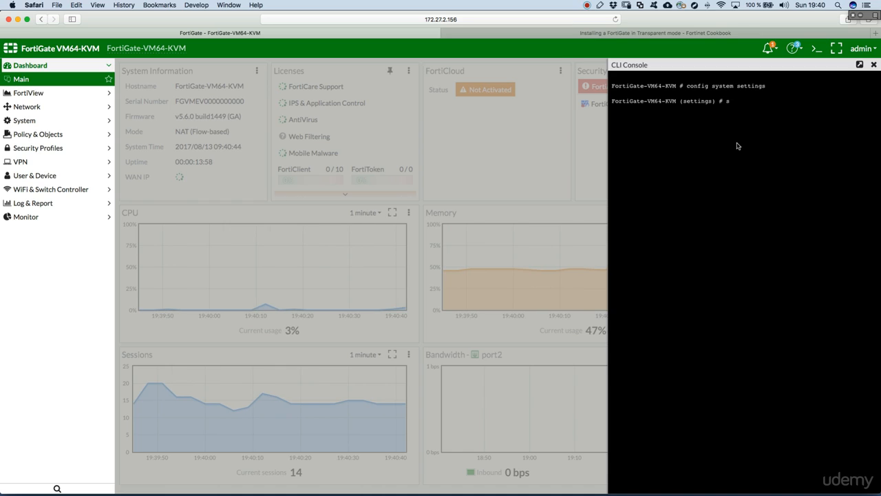
Step: Run 'set opmode transparent' and begin the management IP command
{"action": "type", "text": "et"}
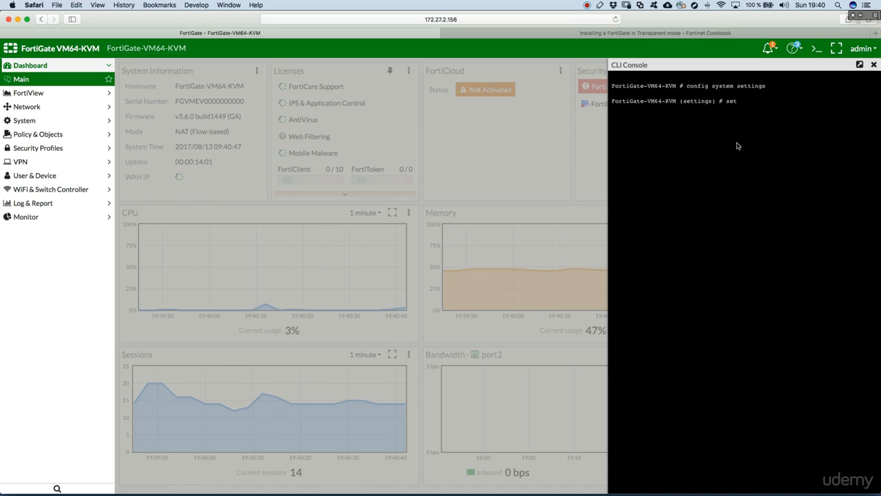
{"action": "type", "text": "opmode"}
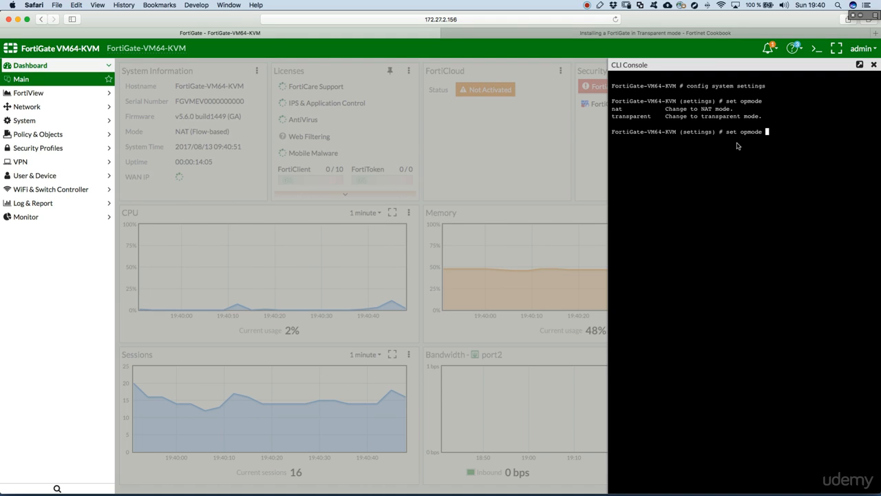
{"action": "type", "text": "transparent"}
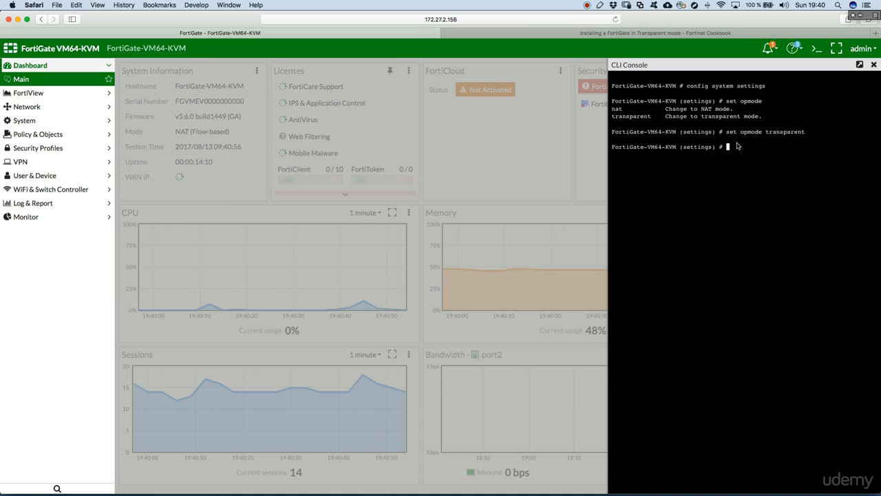
{"action": "type", "text": "set man"}
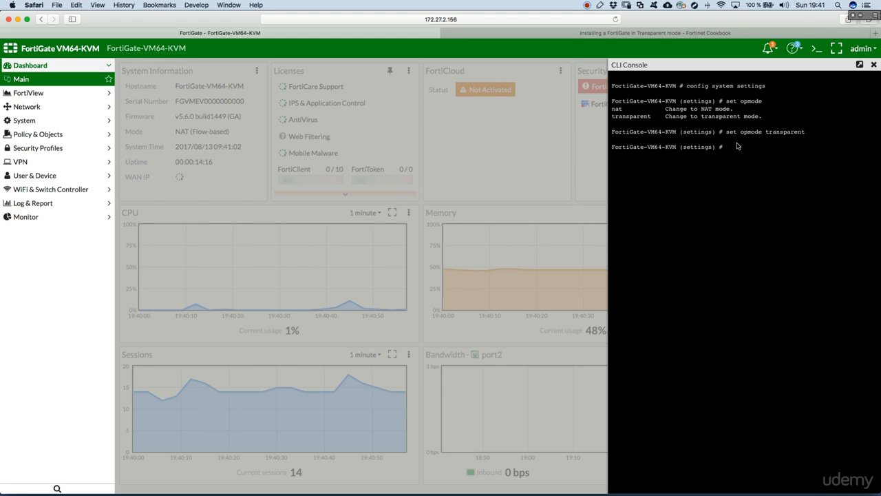
Step: Run 'set manageip 172.27.2.156 255.255.255.0' in the CLI Console
{"action": "type", "text": "set manageip"}
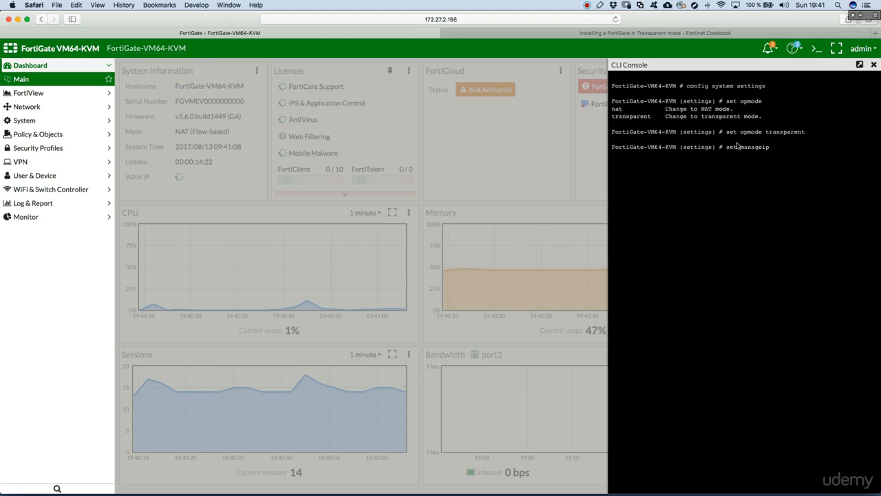
{"action": "type", "text": "172.27.2.156"}
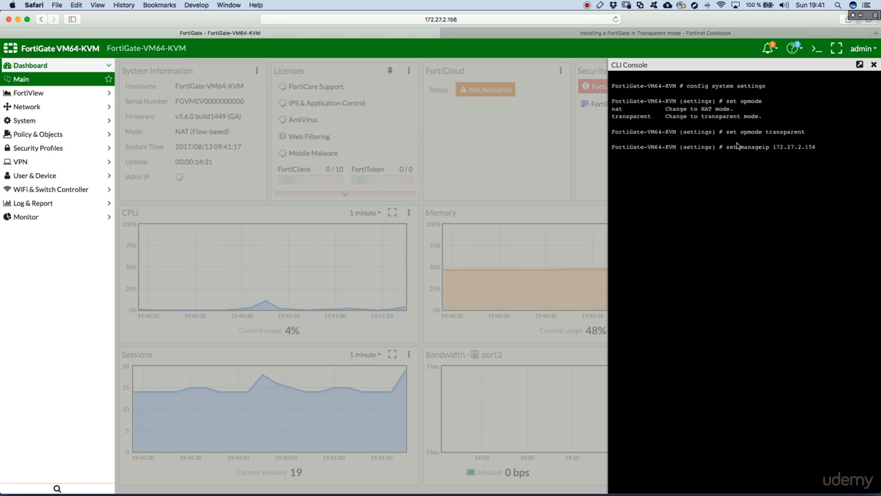
{"action": "type", "text": "255.255.255.0"}
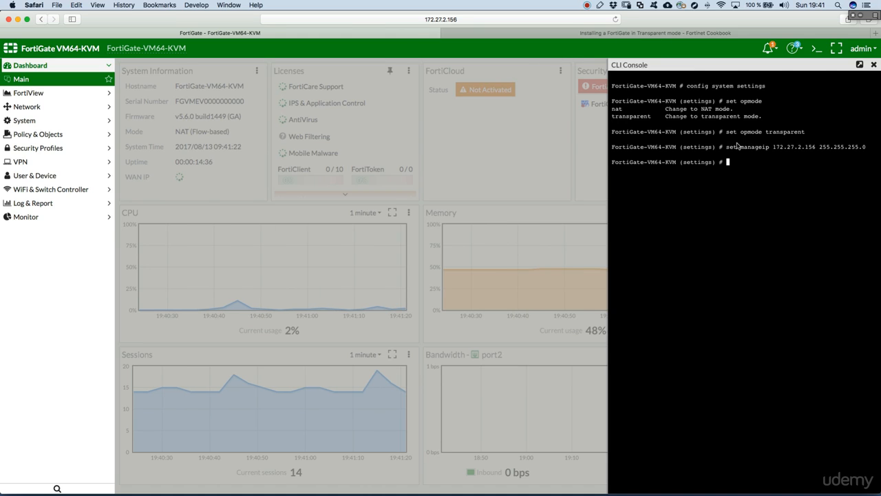
Step: Attempt the malformed 'set 172.27.2.1' gateway line, then restart the gateway command
{"action": "type", "text": "set"}
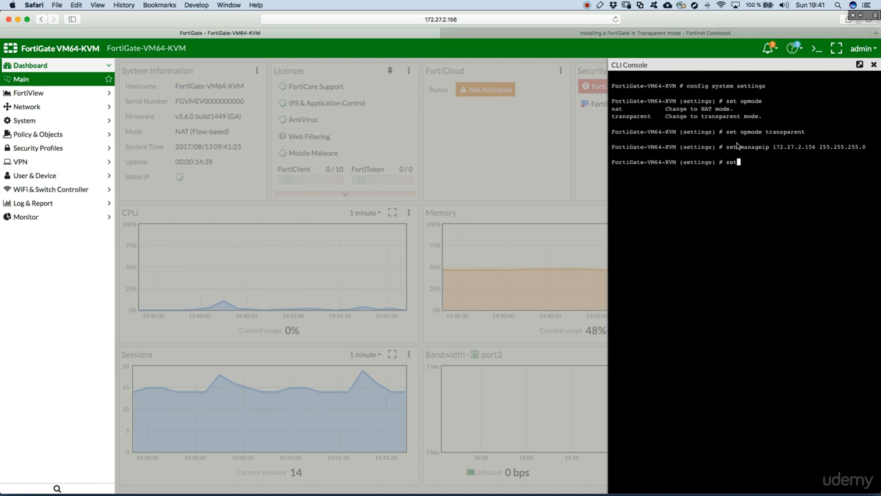
{"action": "type", "text": "172"}
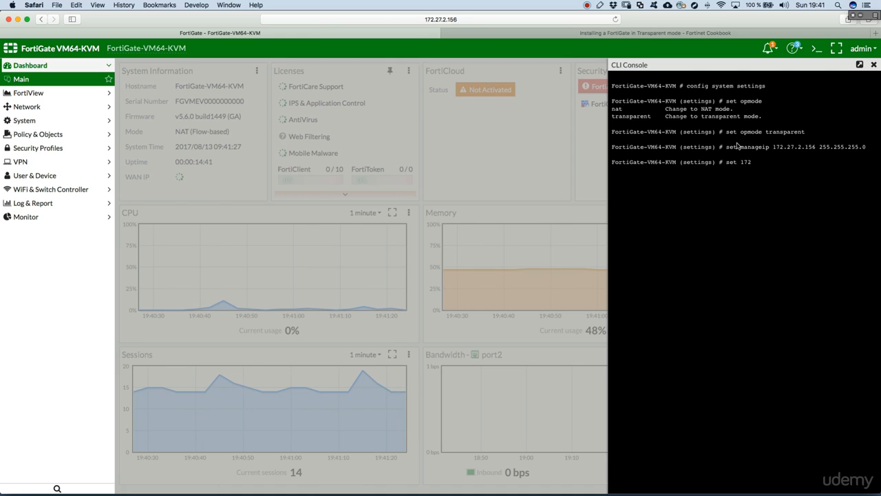
{"action": "type", "text": "72.27.2.1"}
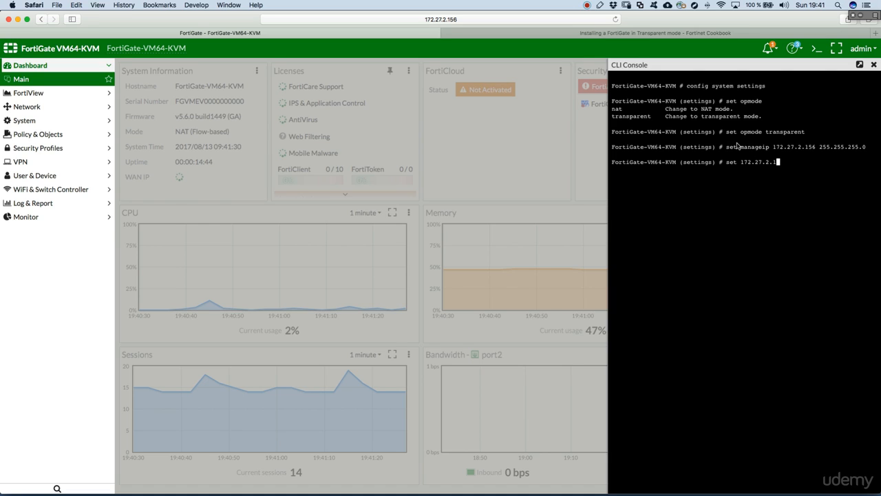
{"action": "key", "text": "enter"}
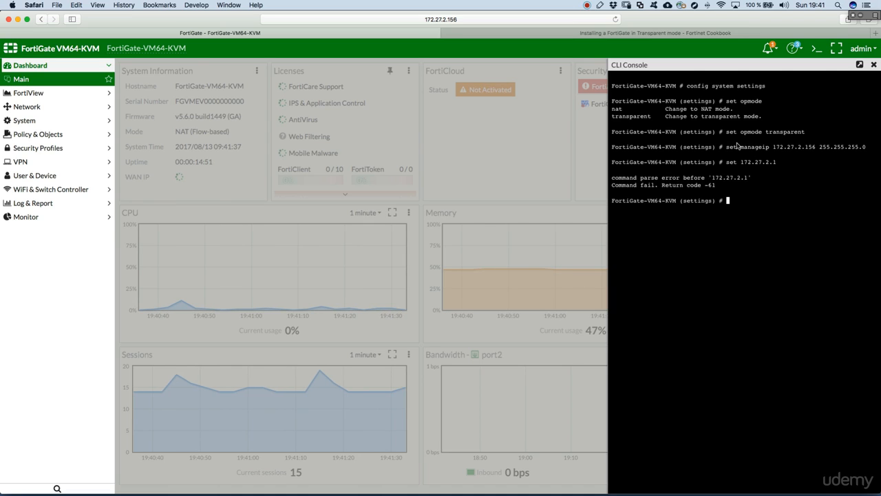
{"action": "type", "text": "set gateway"}
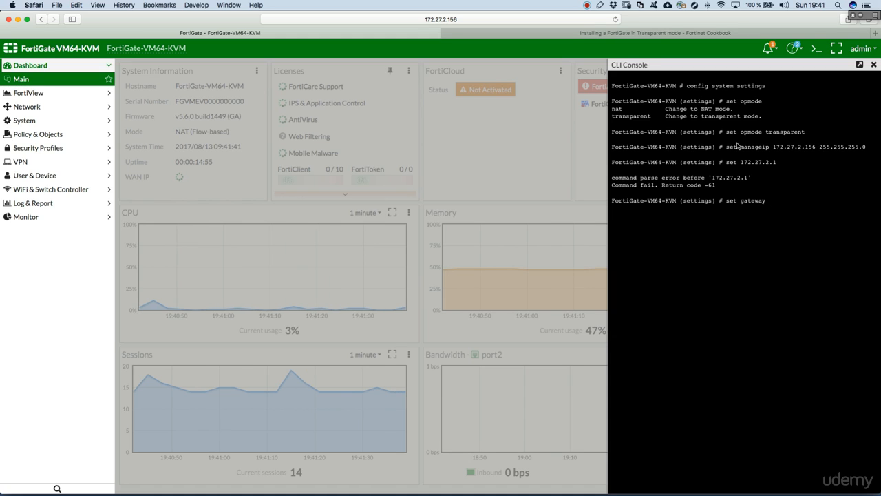
{"action": "type", "text": "172.27.2.1"}
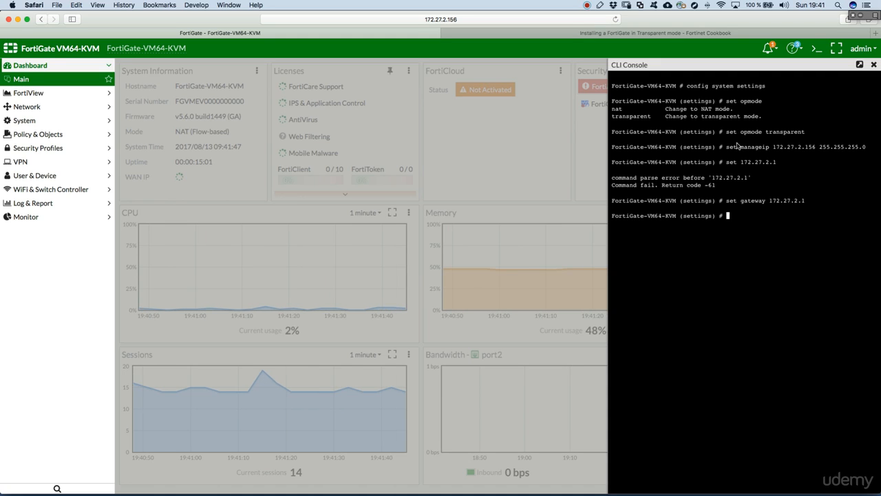
Step: Commit the system settings with 'end', dropping the GUI session
{"action": "type", "text": "nd"}
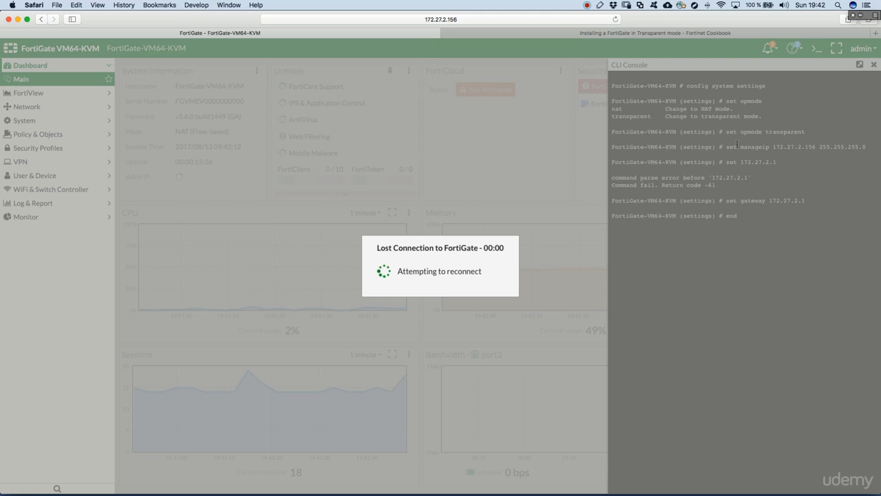
{"action": "mouse_move", "coordinate": [525, 231]}
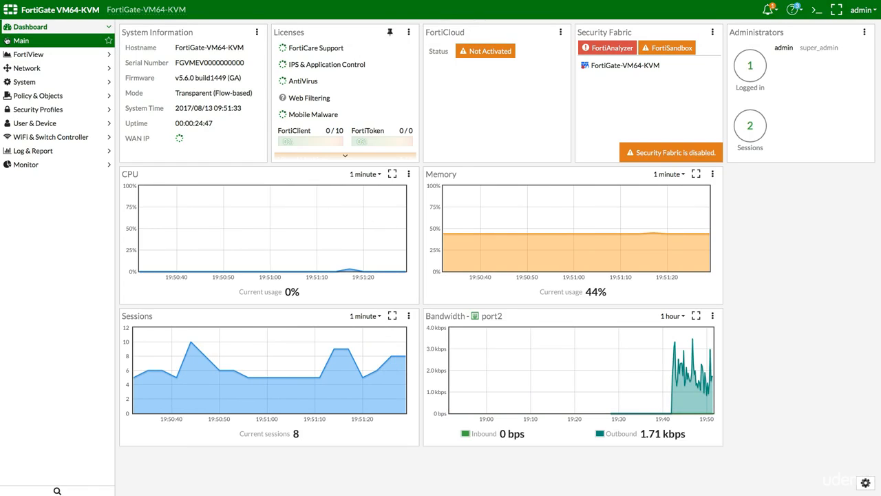
Step: Expand the Network section of the left menu after reconnecting
{"action": "left_click", "coordinate": [28, 54]}
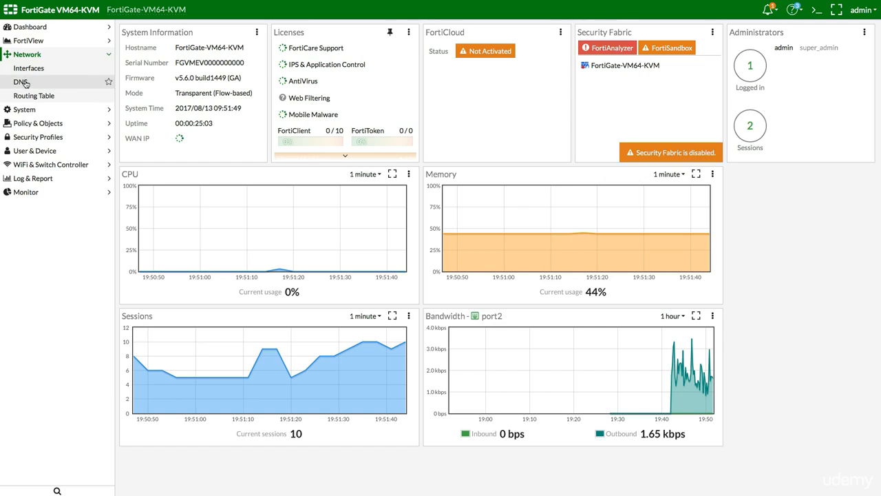
Step: Show the Network DNS settings page with its default FortiGuard servers
{"action": "left_click", "coordinate": [19, 82]}
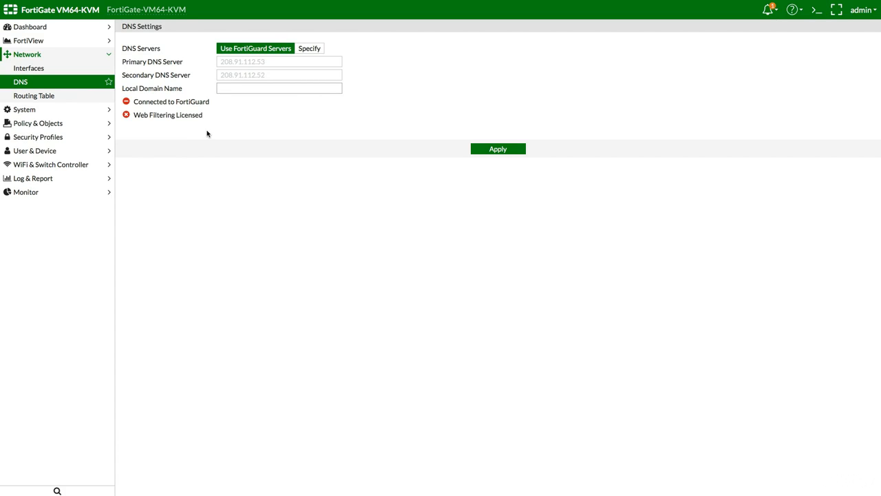
{"action": "mouse_move", "coordinate": [208, 138]}
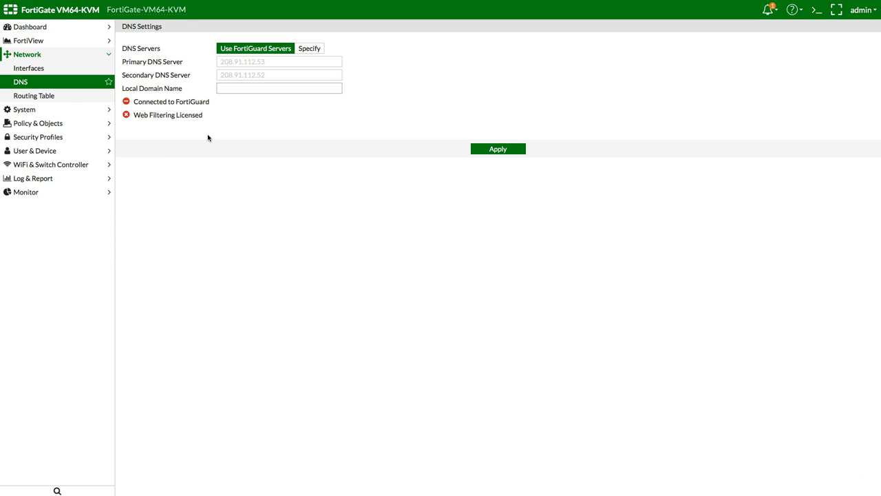
{"action": "mouse_move", "coordinate": [137, 165]}
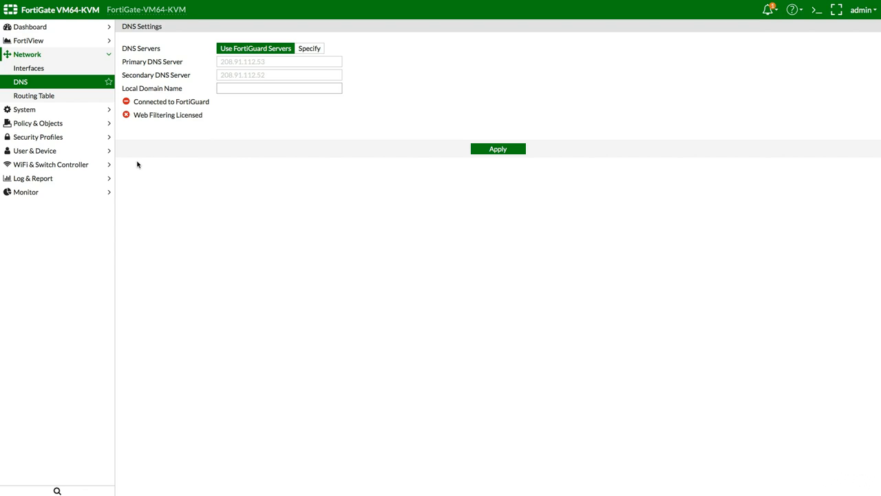
{"action": "mouse_move", "coordinate": [43, 136]}
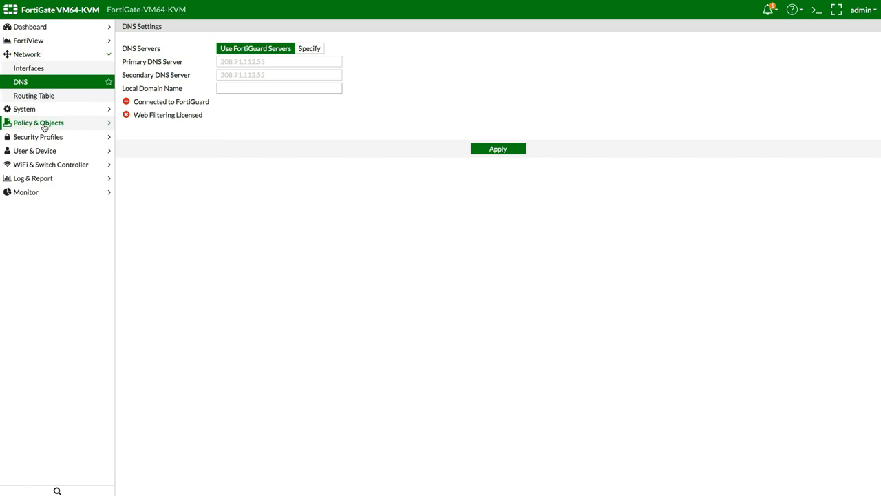
Step: Show the IPv4 Policy list under Policy & Objects with the Implicit Deny group expanded
{"action": "left_click", "coordinate": [39, 122]}
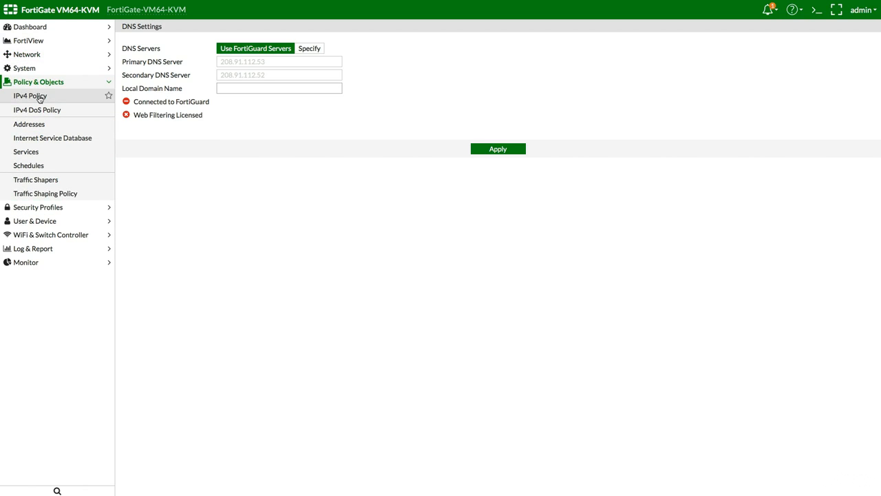
{"action": "left_click", "coordinate": [30, 96]}
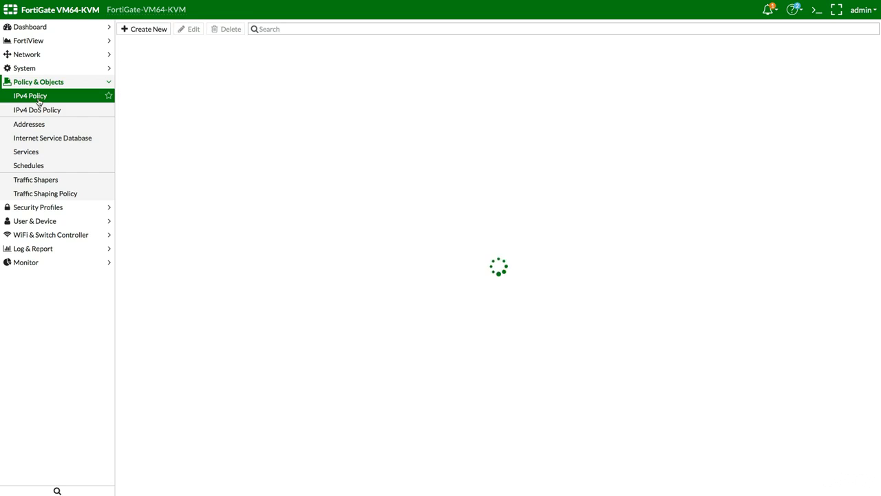
{"action": "left_click", "coordinate": [31, 96]}
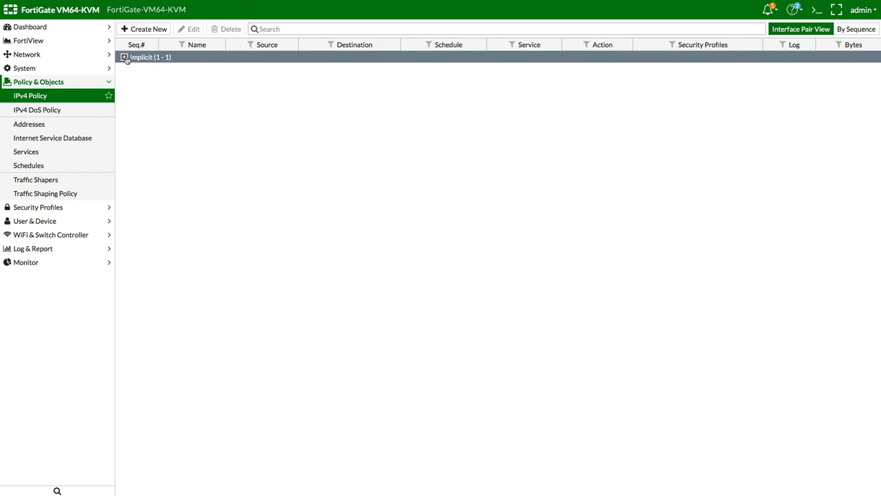
{"action": "left_click", "coordinate": [124, 58]}
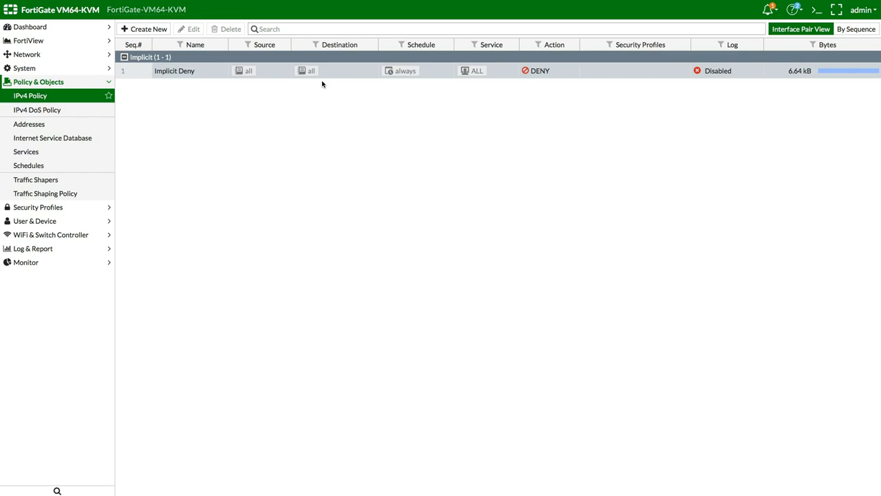
Step: Start a policy named 'new policy' from port2 to port1 with source address all
{"action": "left_click", "coordinate": [143, 29]}
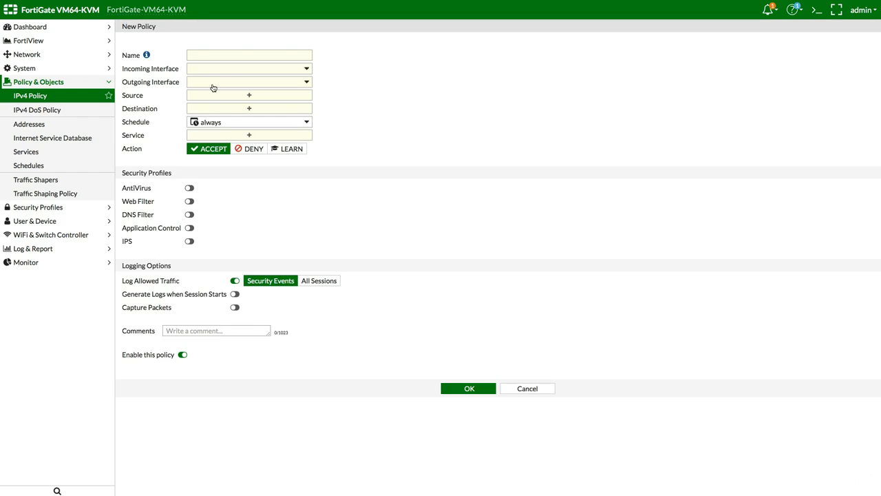
{"action": "left_click", "coordinate": [248, 55]}
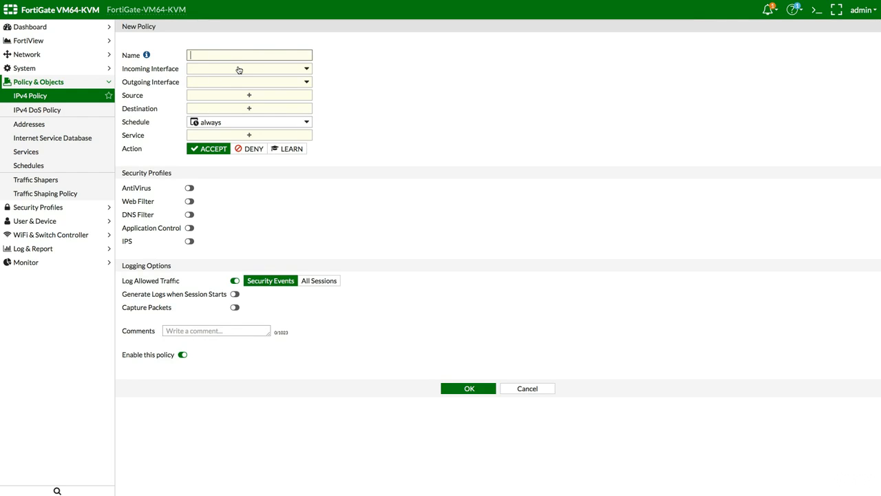
{"action": "type", "text": "new policy"}
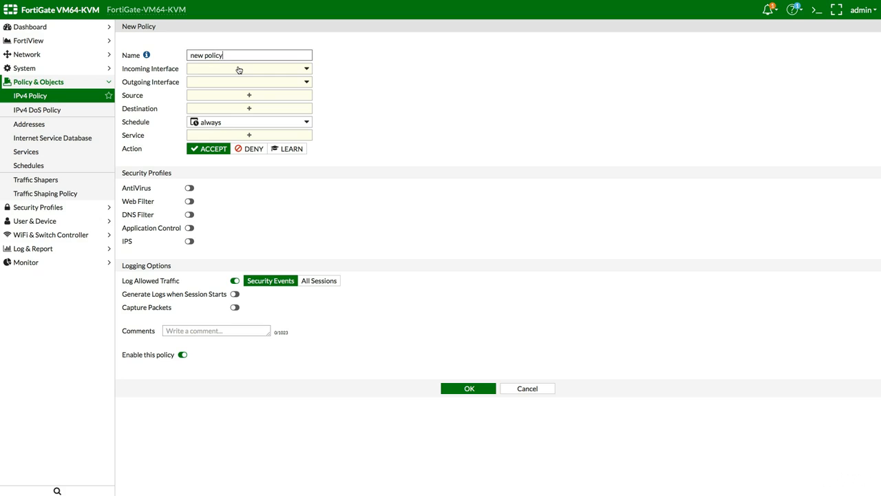
{"action": "left_click", "coordinate": [248, 69]}
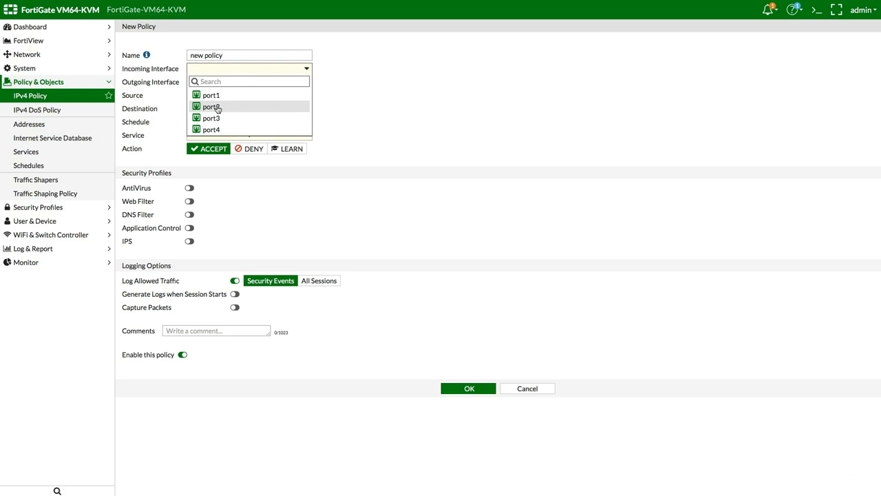
{"action": "left_click", "coordinate": [211, 106]}
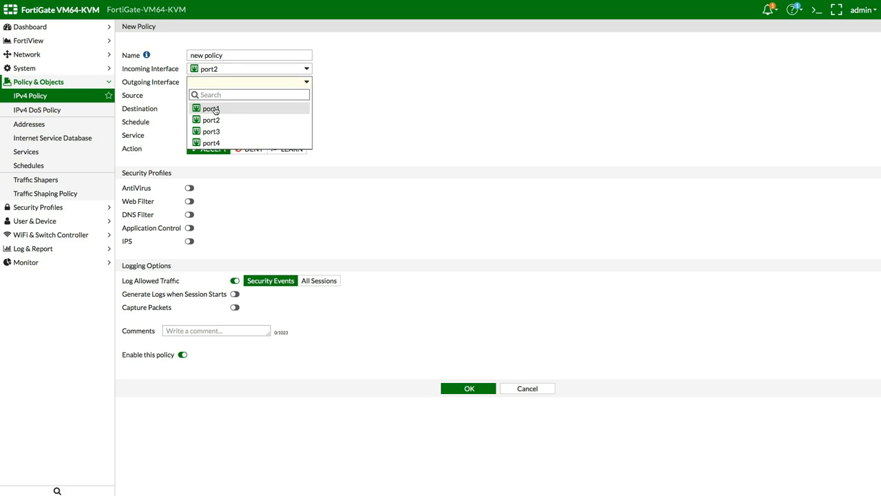
{"action": "left_click", "coordinate": [210, 107]}
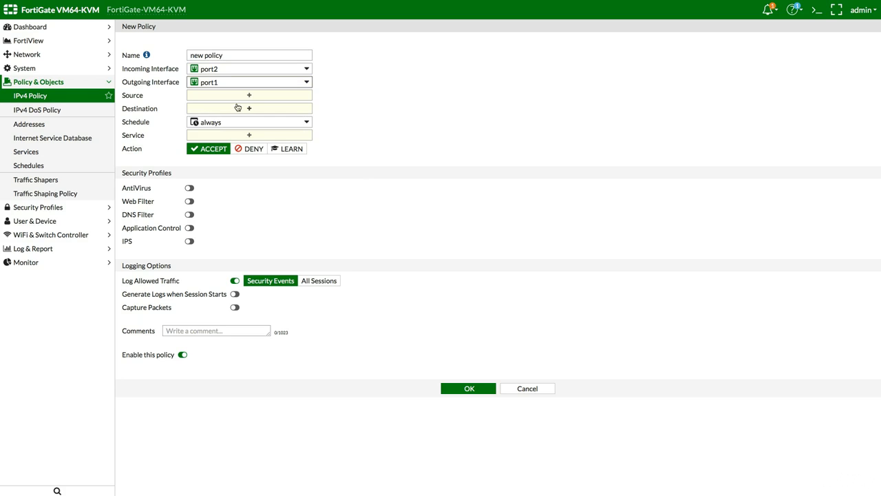
{"action": "left_click", "coordinate": [248, 95]}
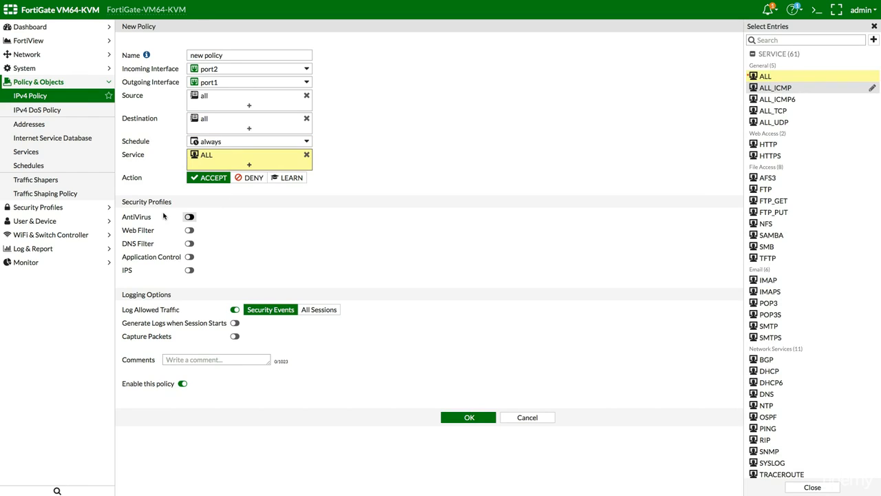
{"action": "mouse_move", "coordinate": [140, 223]}
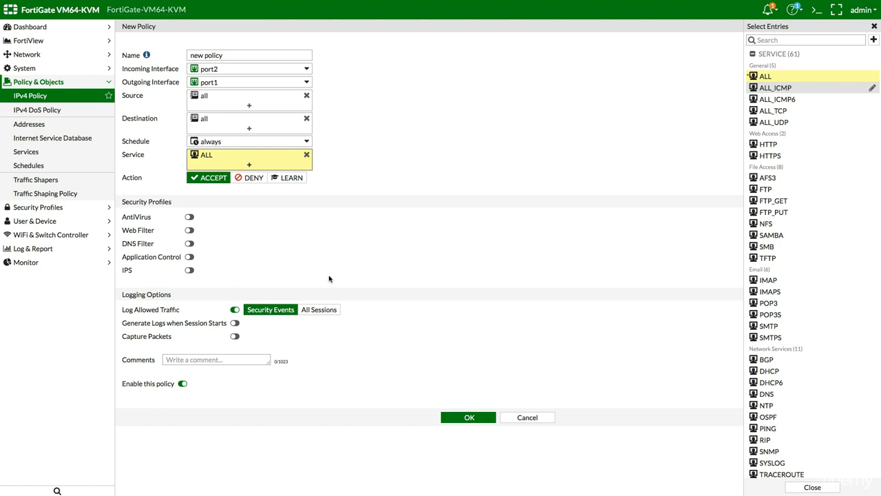
{"action": "mouse_move", "coordinate": [339, 291]}
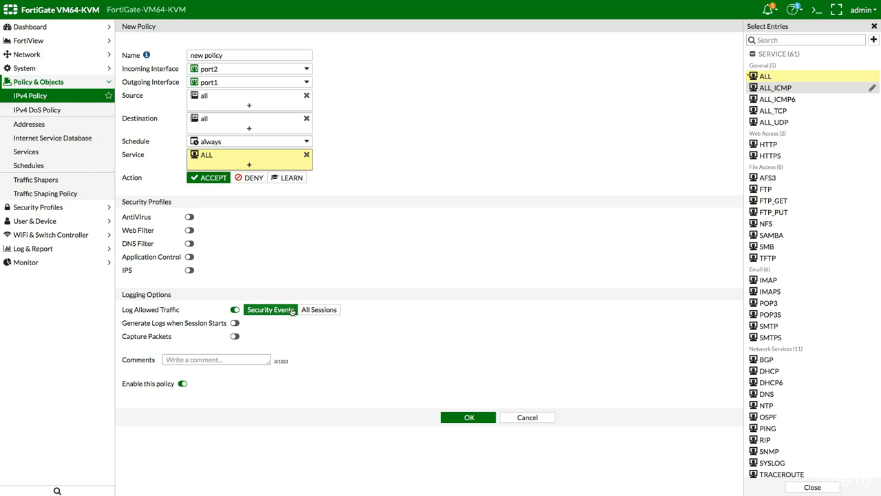
Step: Log All Sessions plus session starts and save the accept policy
{"action": "left_click", "coordinate": [320, 308]}
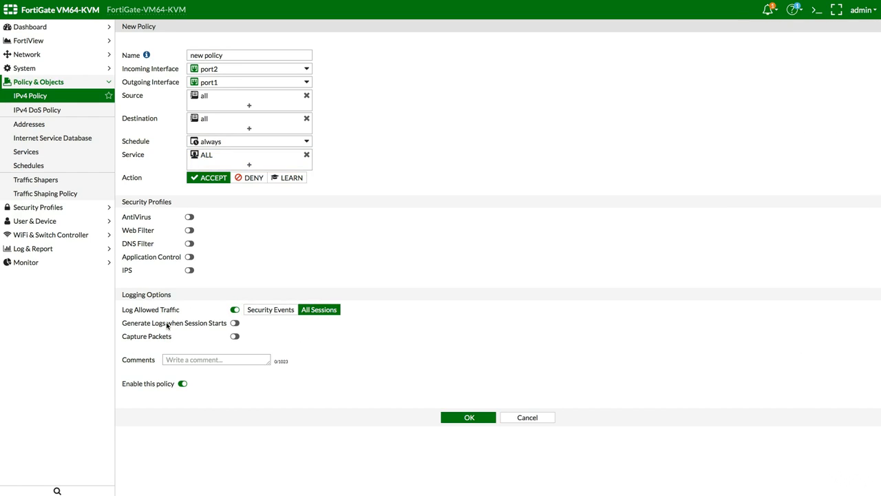
{"action": "left_click", "coordinate": [234, 322]}
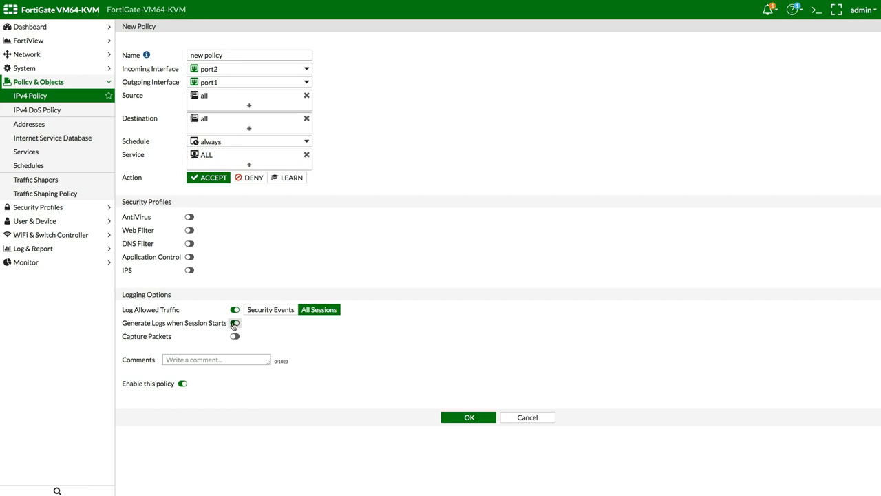
{"action": "left_click", "coordinate": [234, 322]}
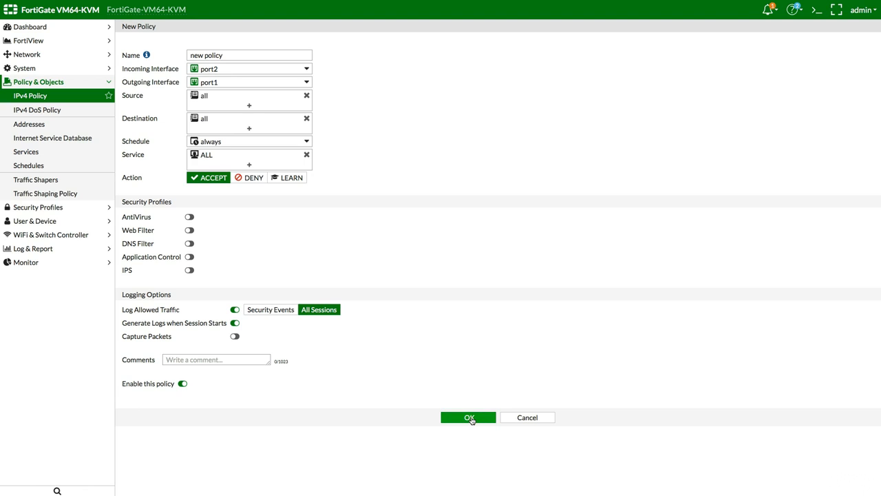
{"action": "left_click", "coordinate": [468, 418]}
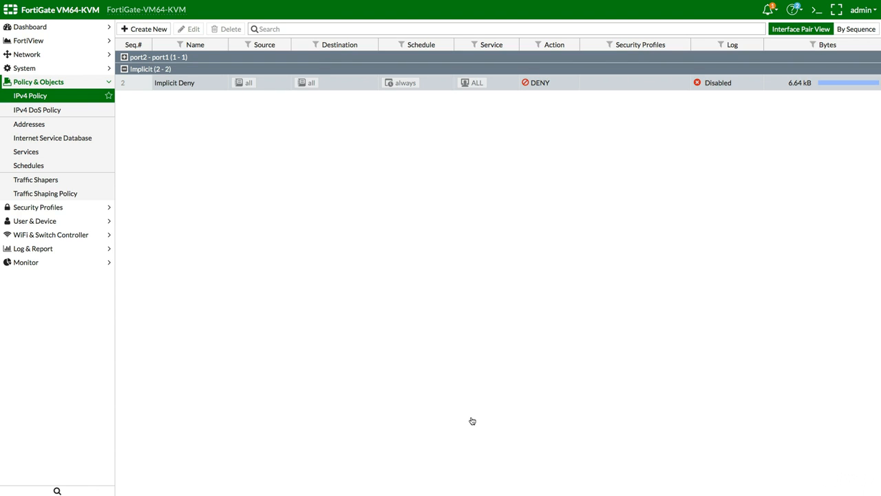
{"action": "mouse_move", "coordinate": [199, 171]}
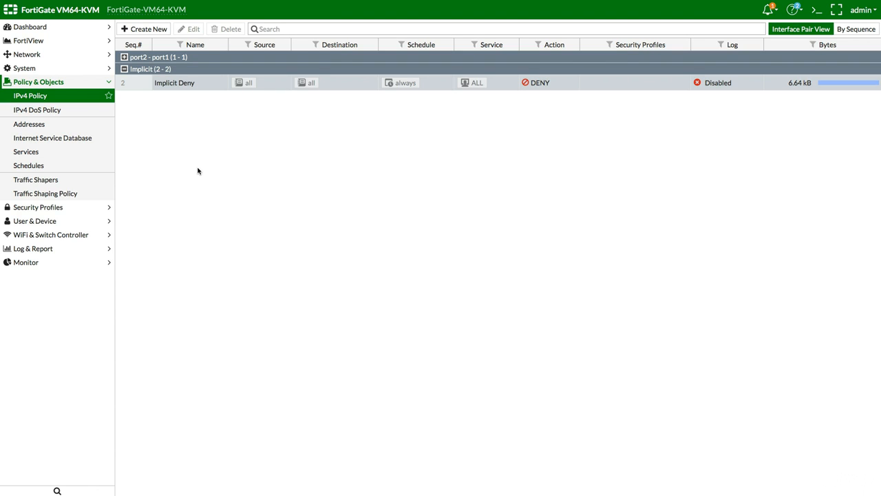
{"action": "mouse_move", "coordinate": [350, 226]}
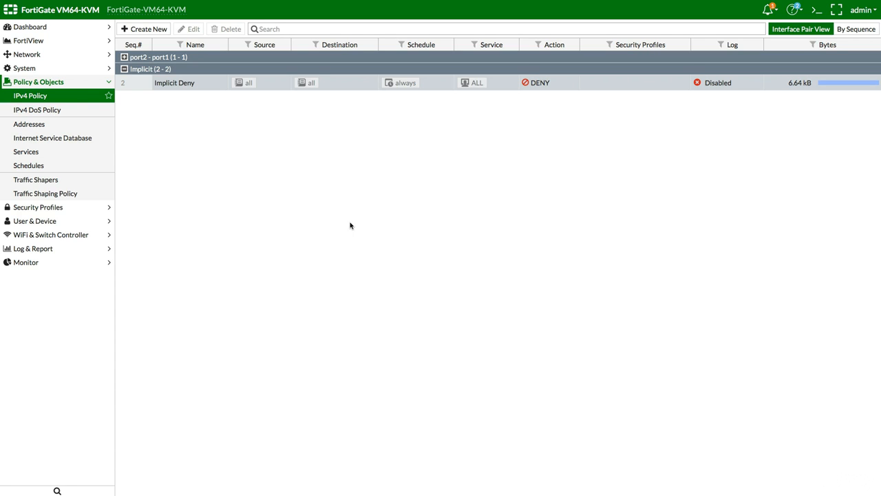
{"action": "mouse_move", "coordinate": [405, 248]}
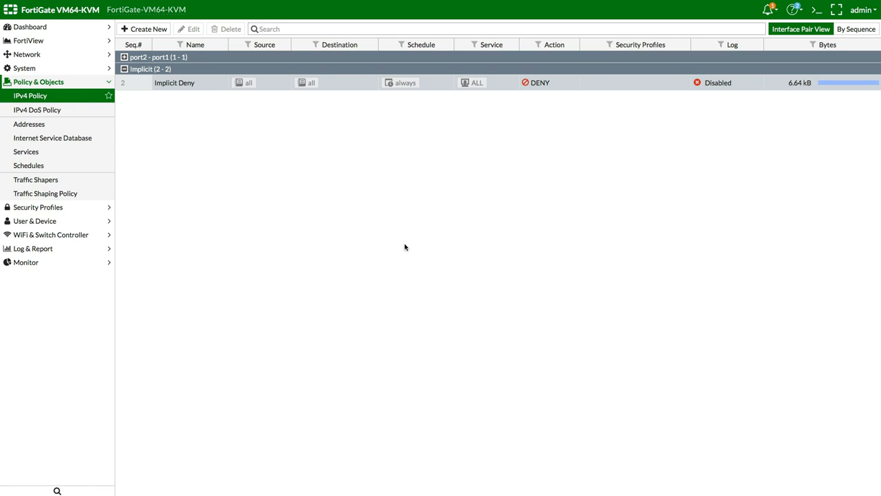
{"action": "mouse_move", "coordinate": [330, 242]}
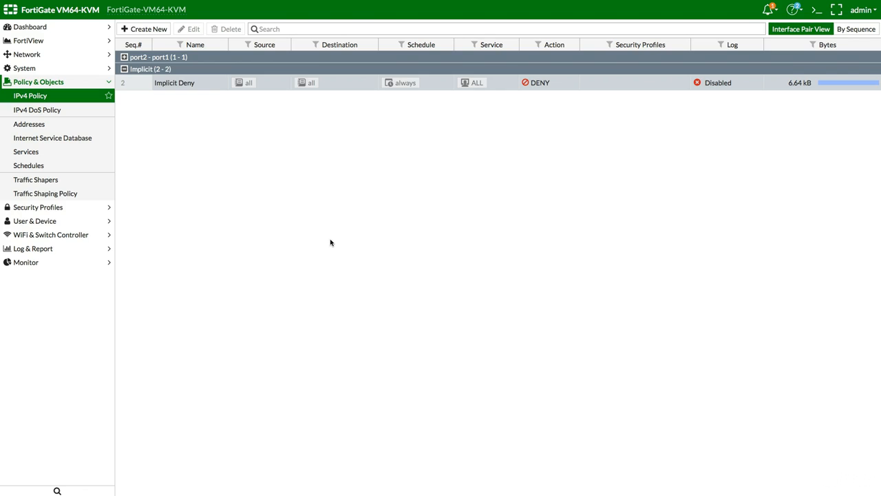
{"action": "mouse_move", "coordinate": [258, 243]}
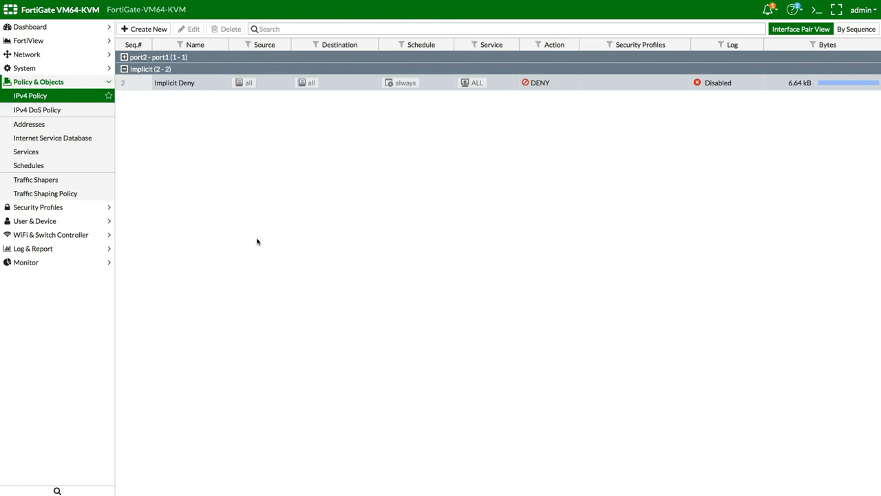
{"action": "mouse_move", "coordinate": [242, 241]}
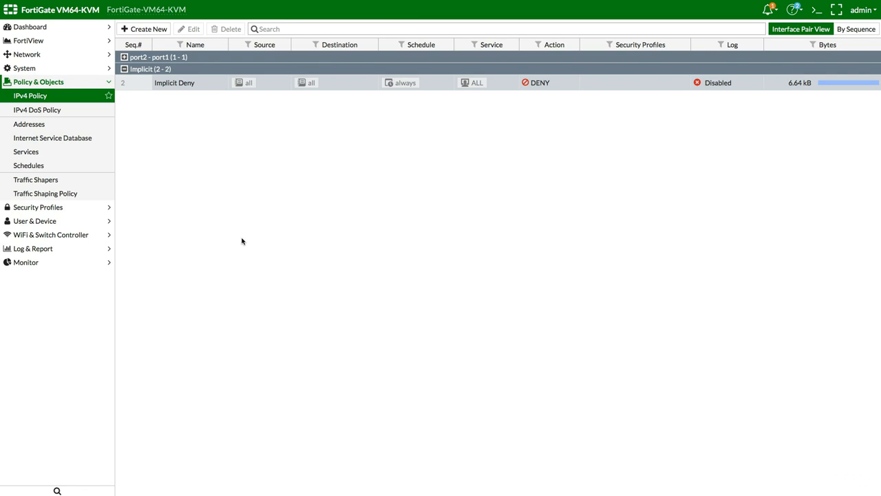
{"action": "left_click", "coordinate": [29, 40]}
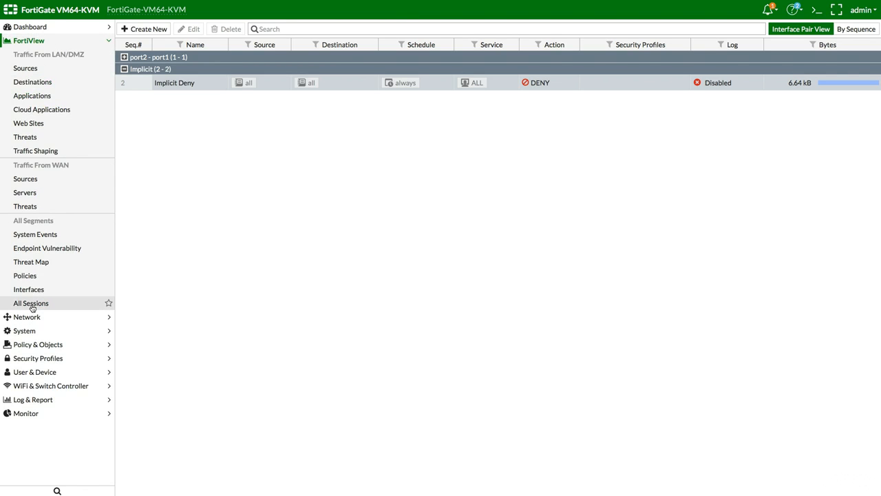
Step: Show FortiView's All Sessions page, which lists no entries yet
{"action": "left_click", "coordinate": [31, 303]}
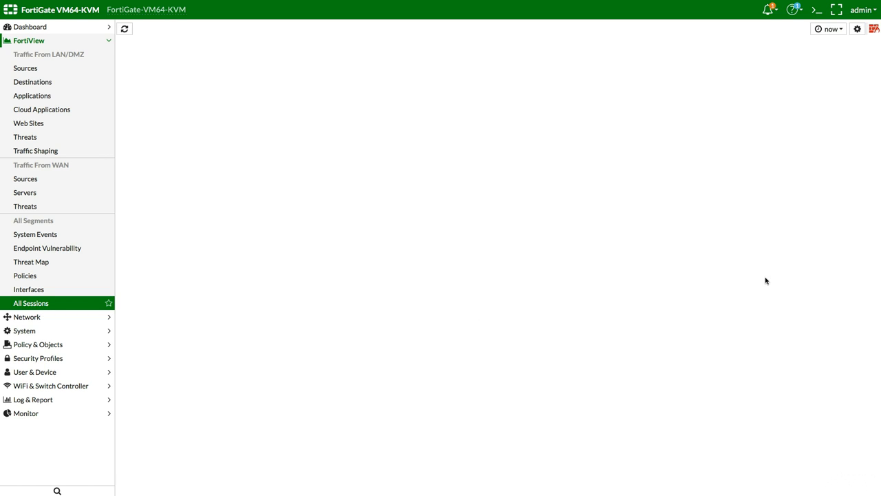
{"action": "left_click", "coordinate": [829, 29]}
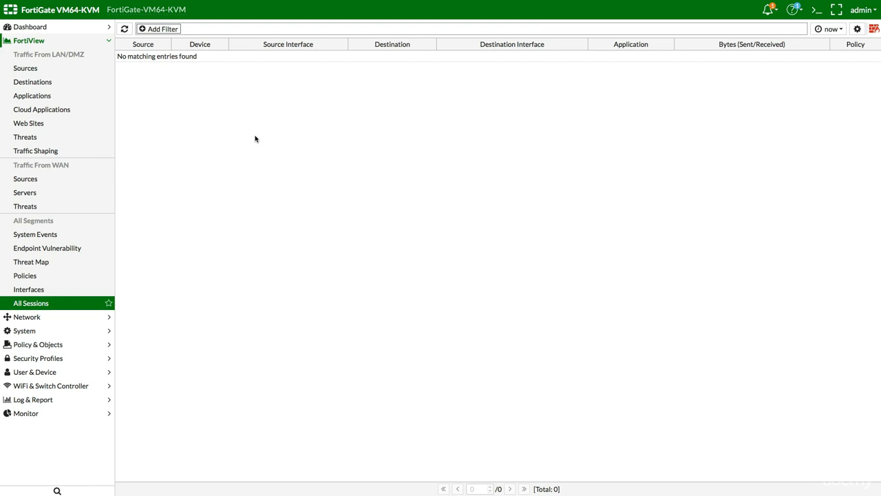
{"action": "mouse_move", "coordinate": [275, 404]}
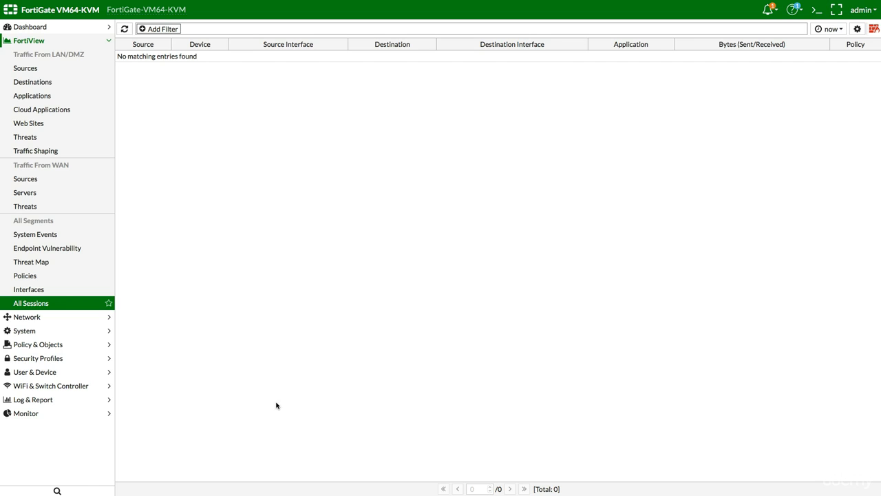